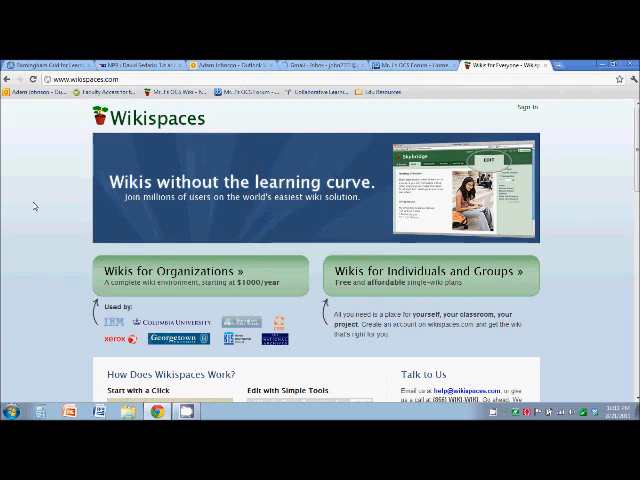
pyautogui.moveTo(48, 199)
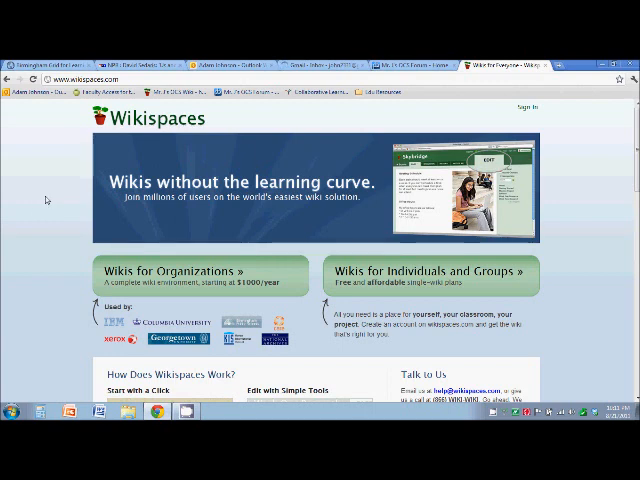
pyautogui.moveTo(518, 107)
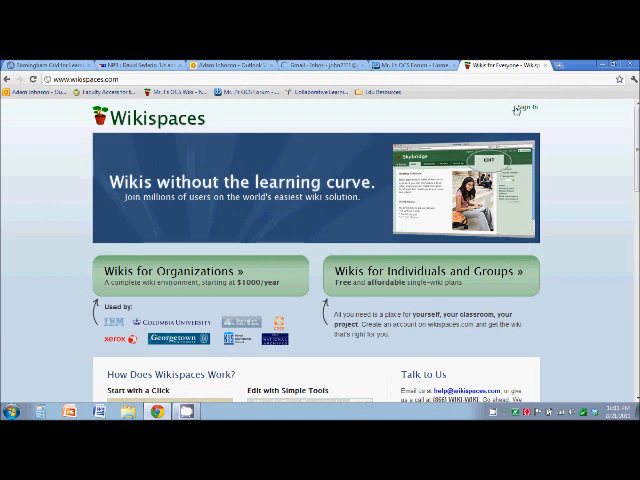
# Go to the Wikispaces sign-in page from the top-right Sign In link.
pyautogui.click(527, 106)
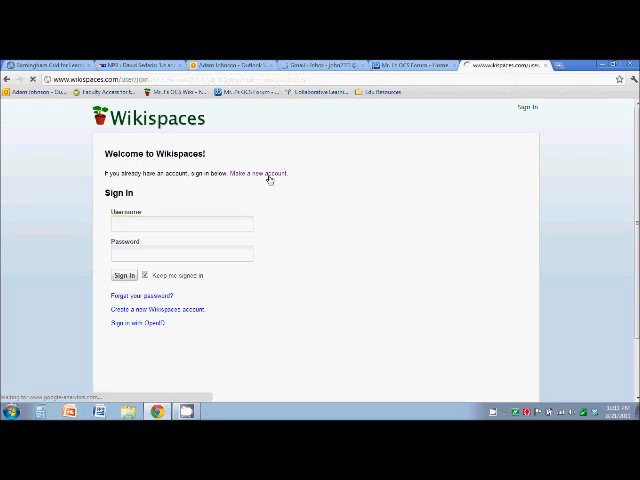
pyautogui.click(256, 172)
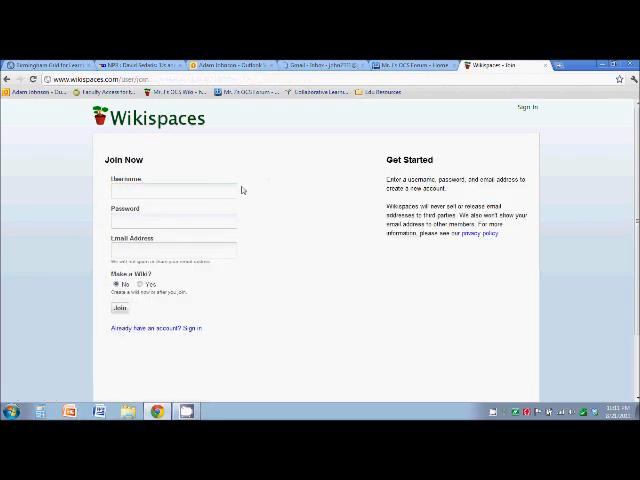
pyautogui.click(172, 190)
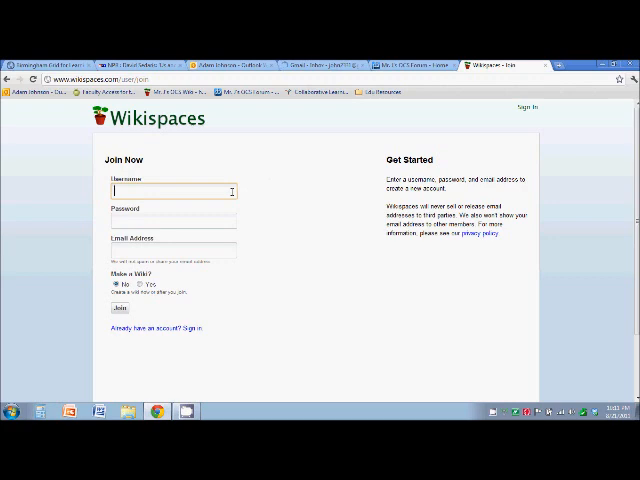
pyautogui.write('AdamJ7')
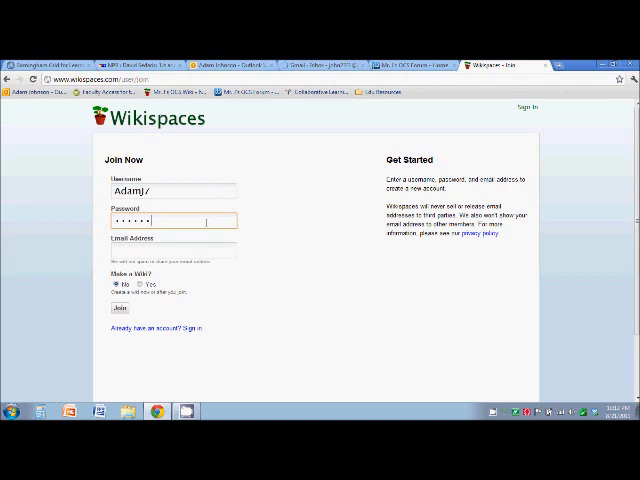
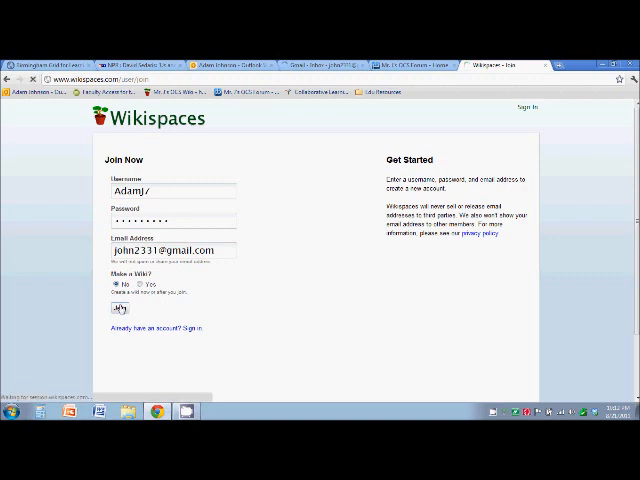
pyautogui.click(113, 307)
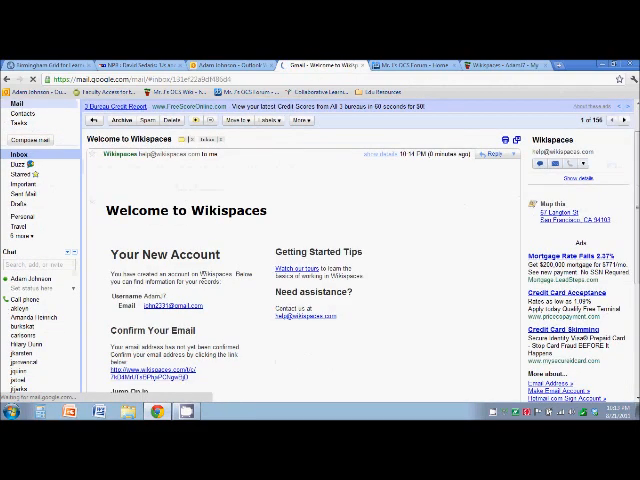
# Follow the welcome email's confirmation link and continue past the confirmation page.
pyautogui.scroll(-3)
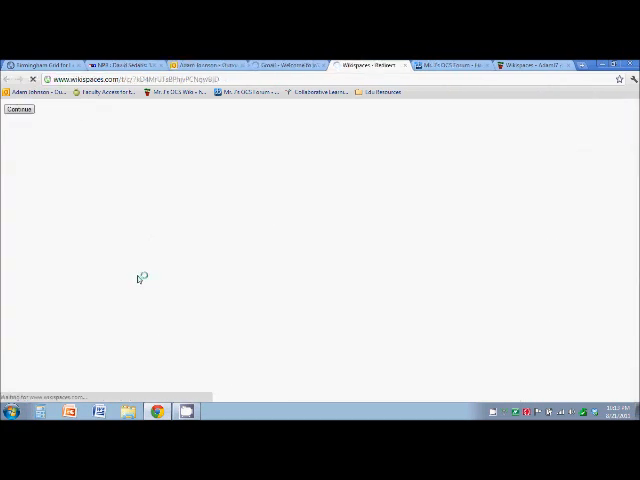
pyautogui.click(17, 110)
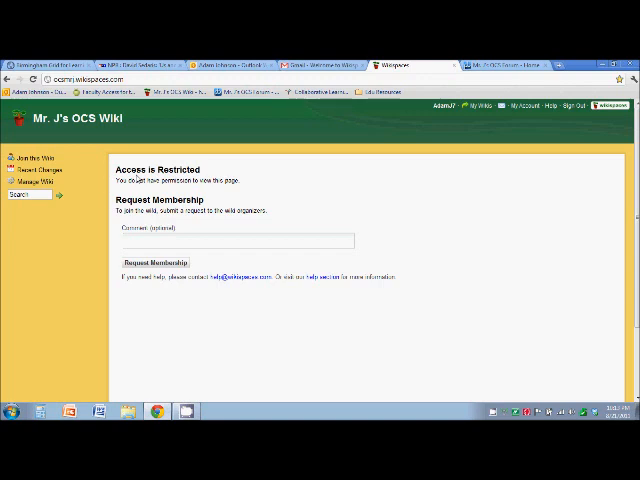
# Add the comment 'Class was really awesome today' to the wiki membership request.
pyautogui.click(237, 240)
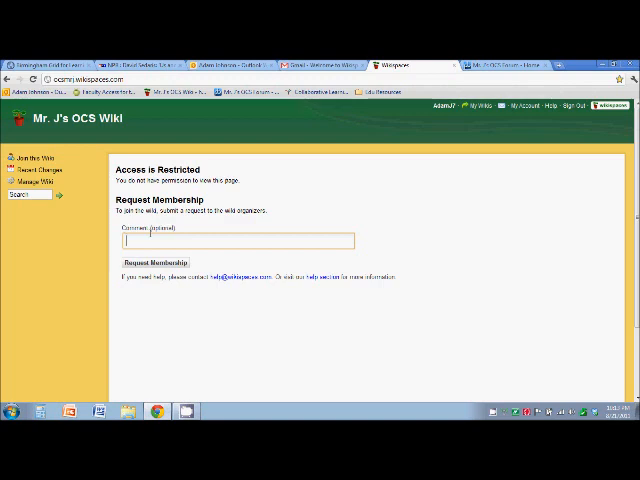
pyautogui.write('C')
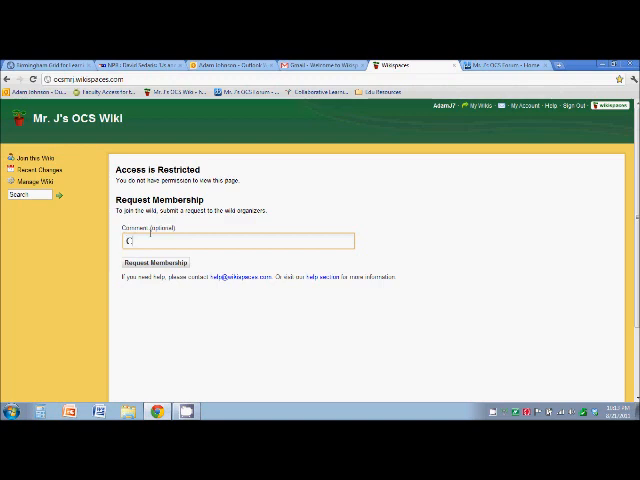
pyautogui.write('Class was really')
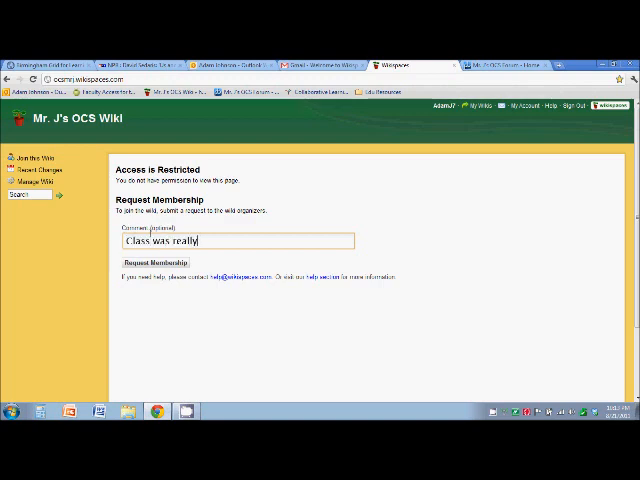
pyautogui.write('awesome today')
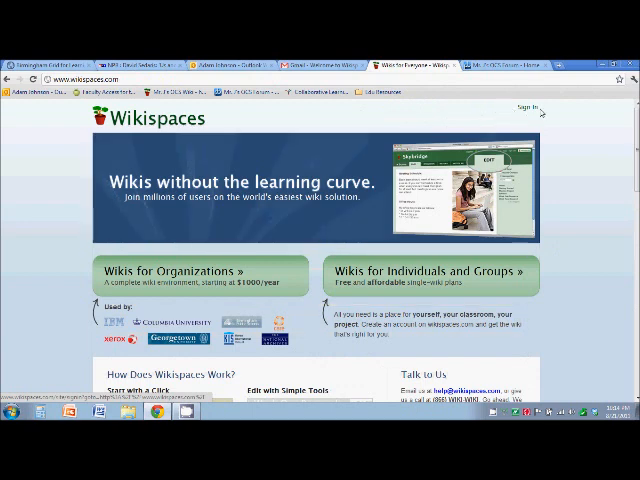
# Sign in as organiser 'mrajoh' and approve the student's pending membership request.
pyautogui.click(534, 108)
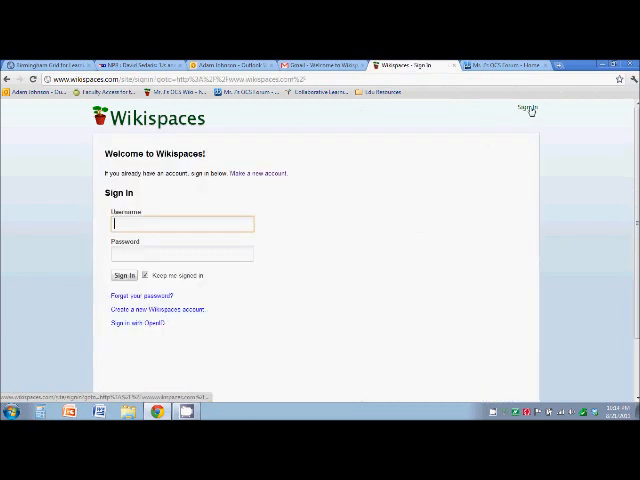
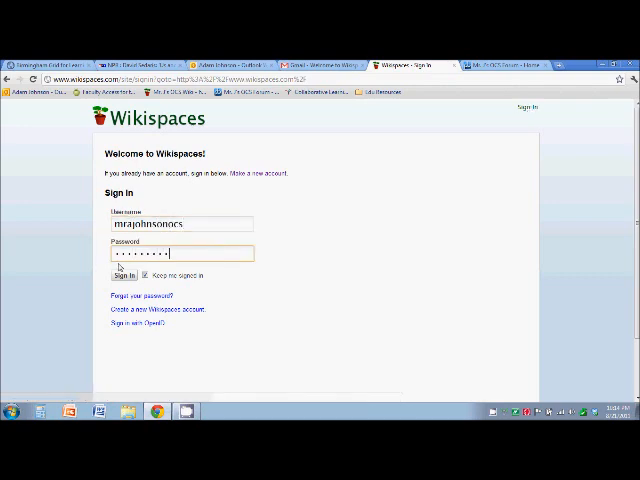
pyautogui.click(122, 275)
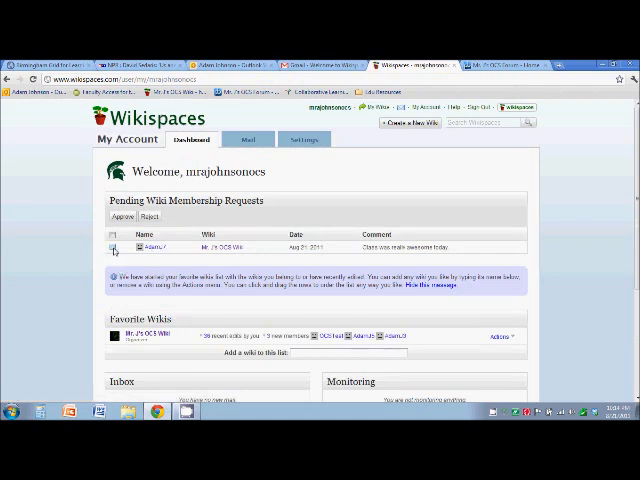
pyautogui.click(113, 247)
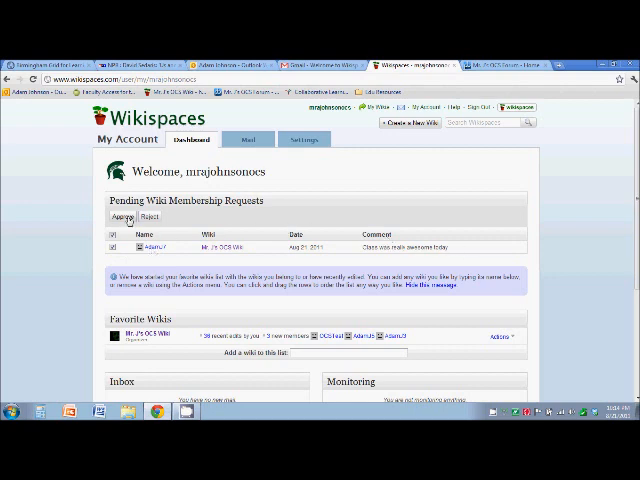
pyautogui.click(121, 217)
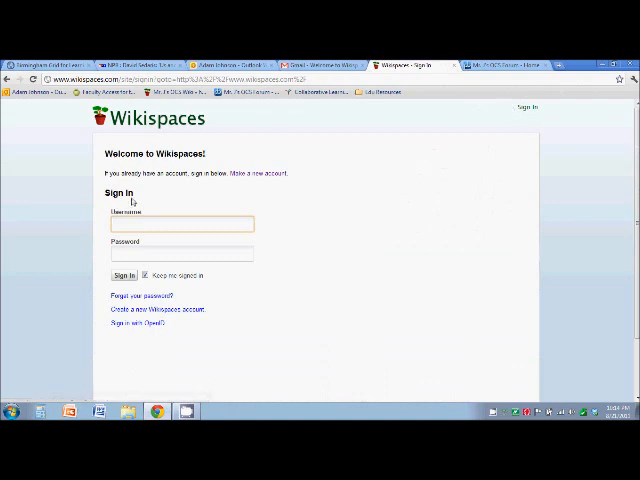
pyautogui.write('AdamJ7')
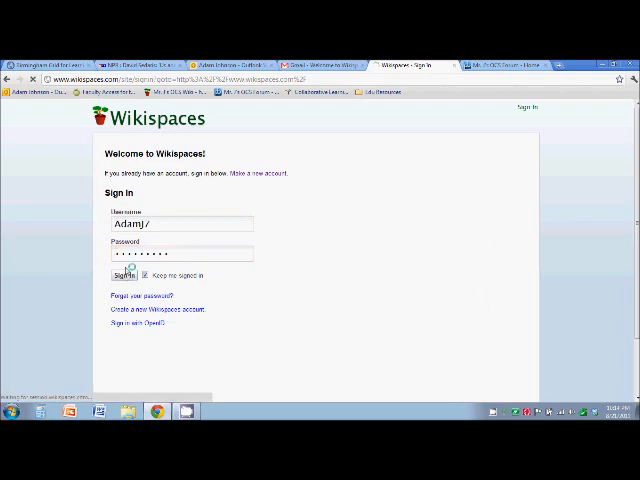
pyautogui.click(122, 275)
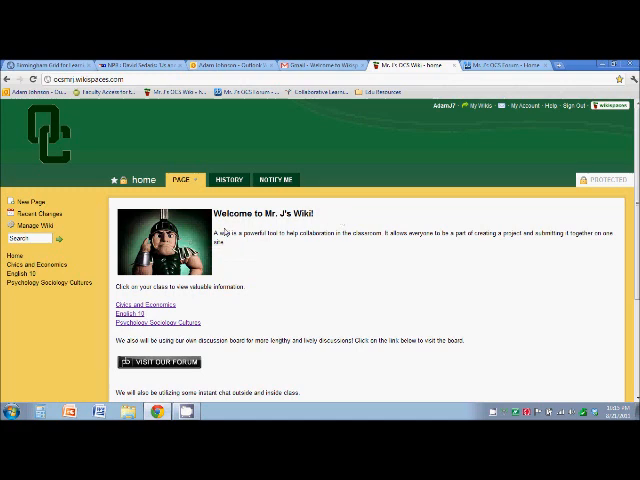
pyautogui.moveTo(143, 322)
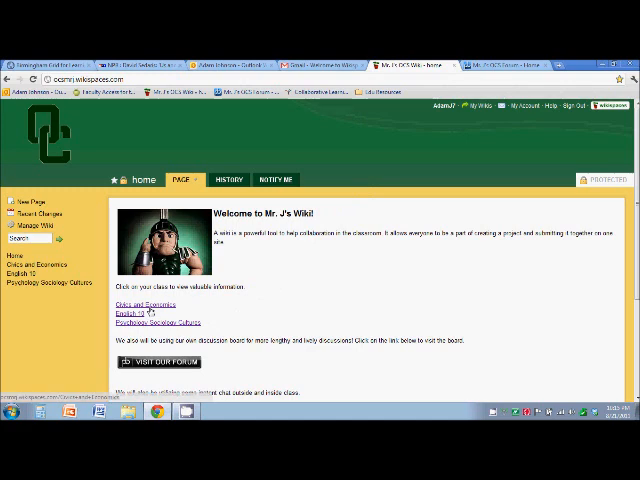
# Navigate through the Civics and Economics class link to its 1st Trimester page.
pyautogui.scroll(-3)
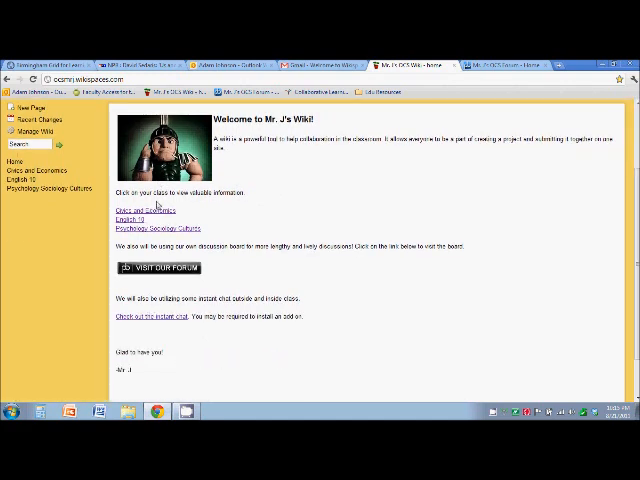
pyautogui.moveTo(154, 214)
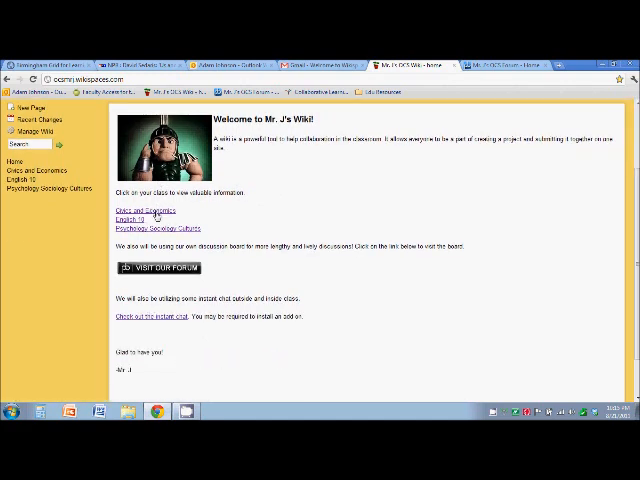
pyautogui.click(140, 208)
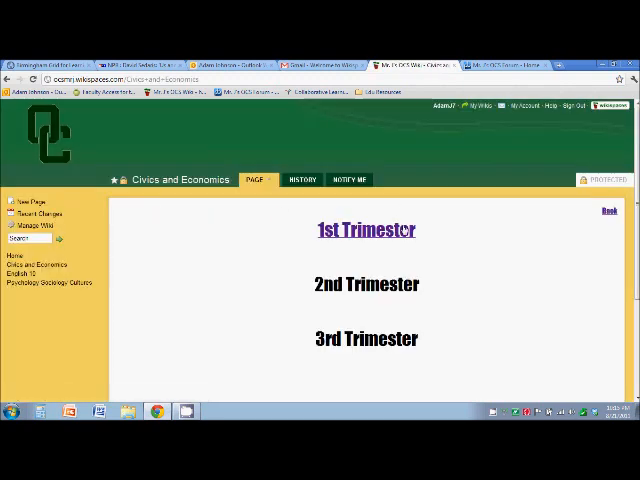
pyautogui.click(365, 230)
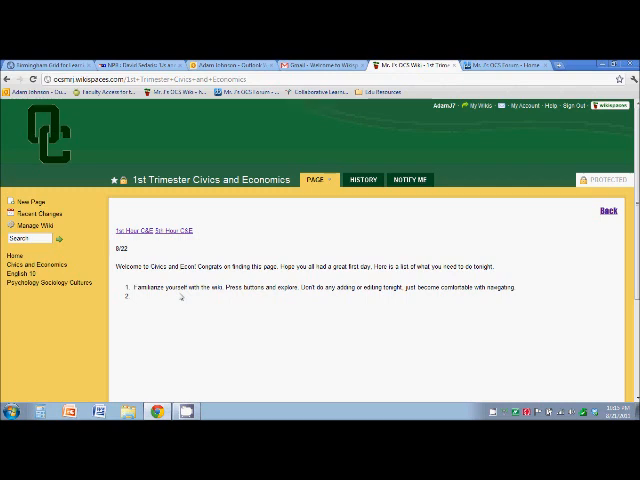
pyautogui.moveTo(443, 298)
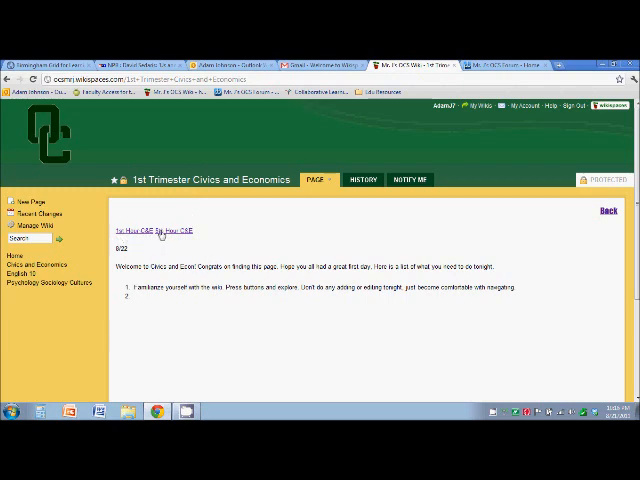
pyautogui.moveTo(145, 233)
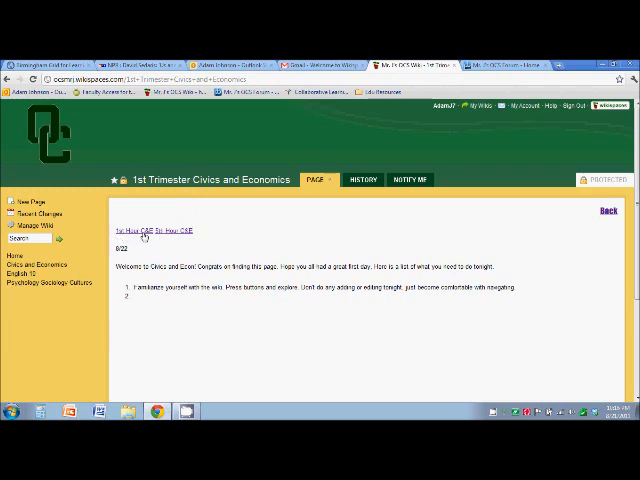
# View the 1st Hour C&E Assignments page and its Google Moderator link.
pyautogui.click(135, 230)
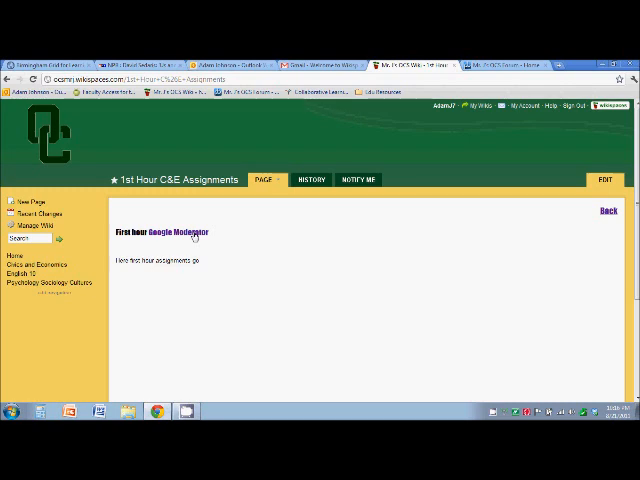
pyautogui.click(180, 231)
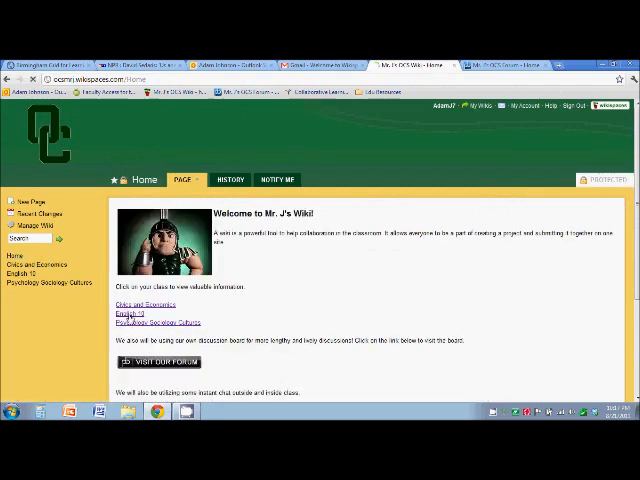
pyautogui.click(17, 274)
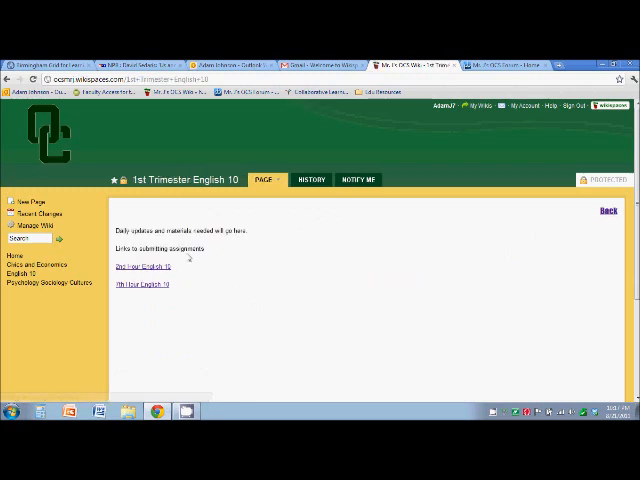
pyautogui.click(140, 266)
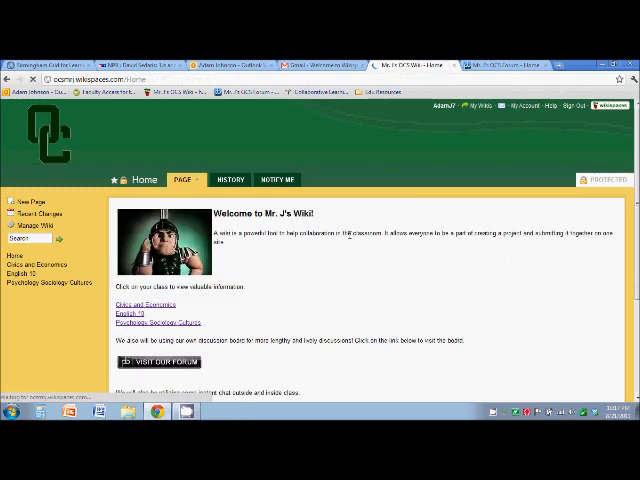
pyautogui.moveTo(374, 205)
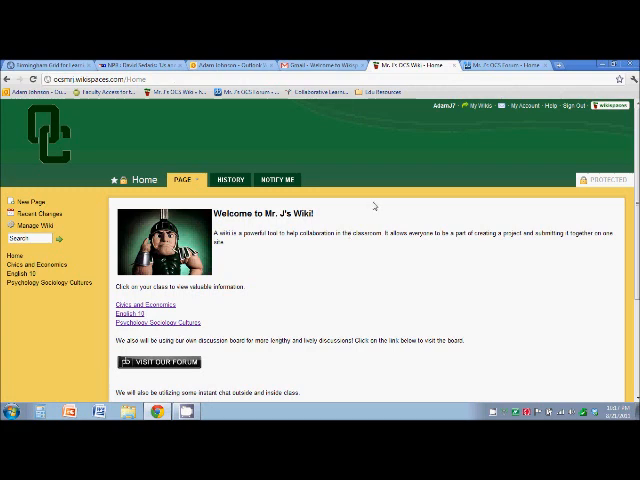
pyautogui.moveTo(178, 302)
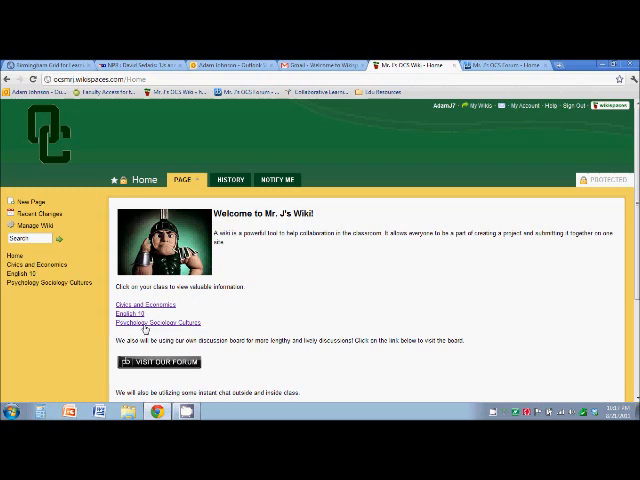
pyautogui.click(160, 323)
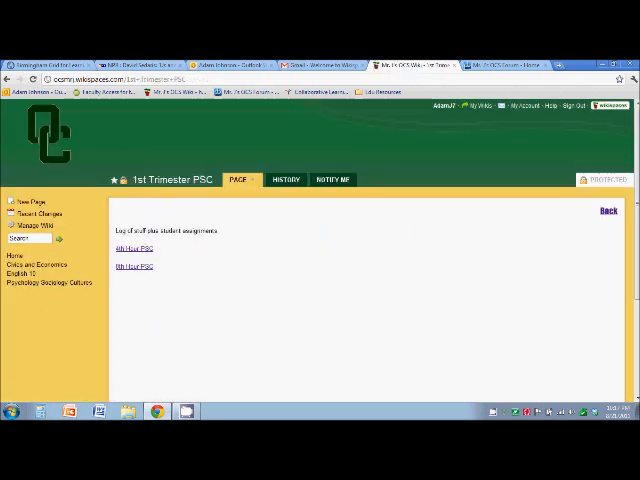
pyautogui.moveTo(170, 241)
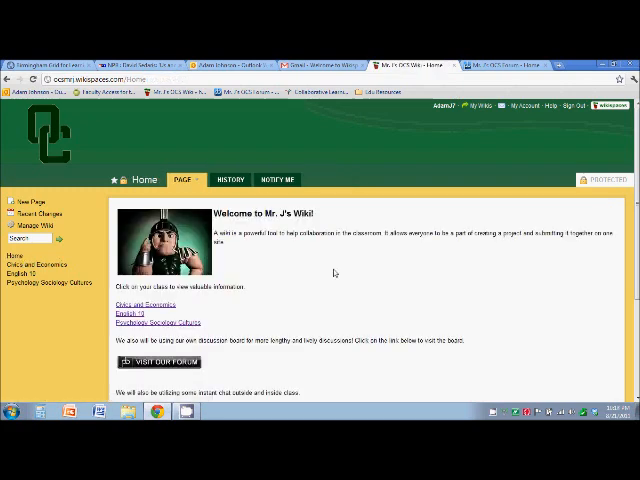
pyautogui.scroll(-3)
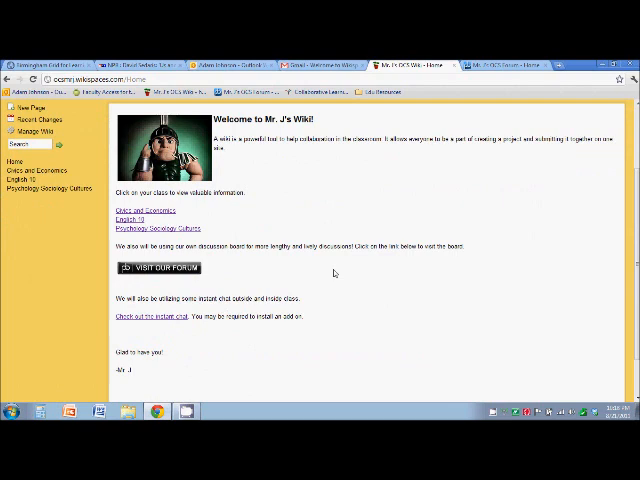
pyautogui.moveTo(180, 275)
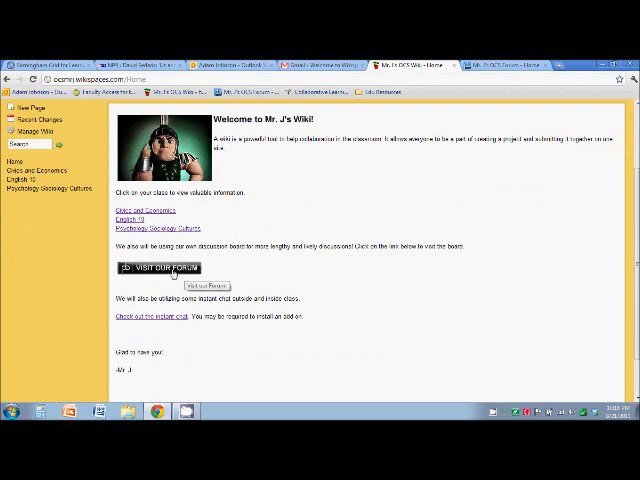
# Register and log in to a new account on the class ProBoards forum, then return to Gmail.
pyautogui.click(157, 268)
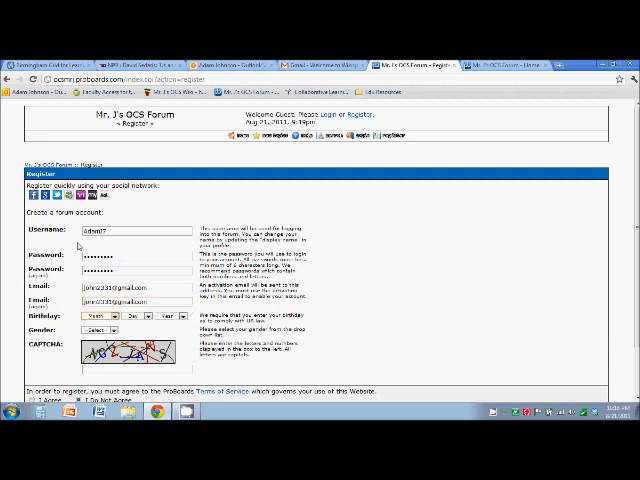
pyautogui.click(113, 316)
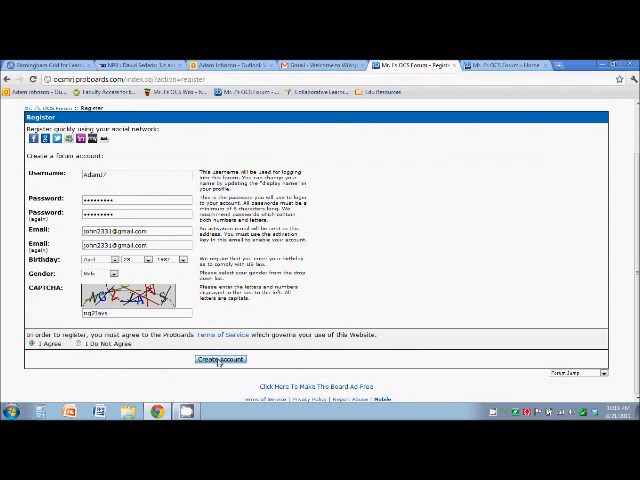
pyautogui.click(220, 359)
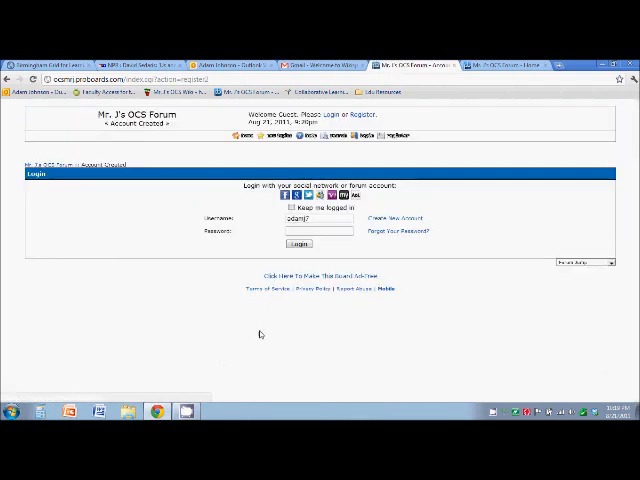
pyautogui.click(316, 231)
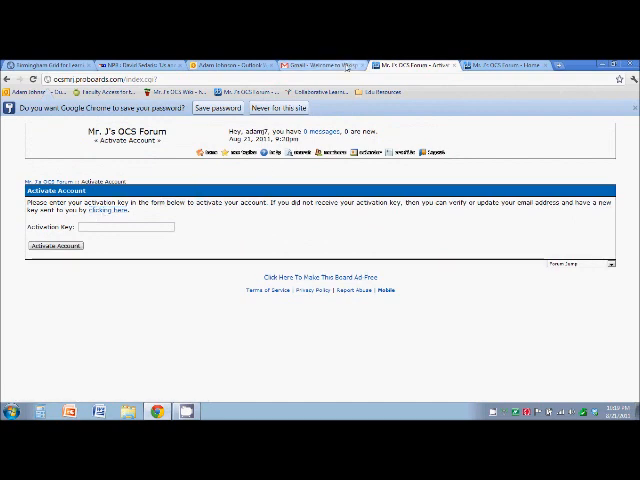
pyautogui.click(320, 61)
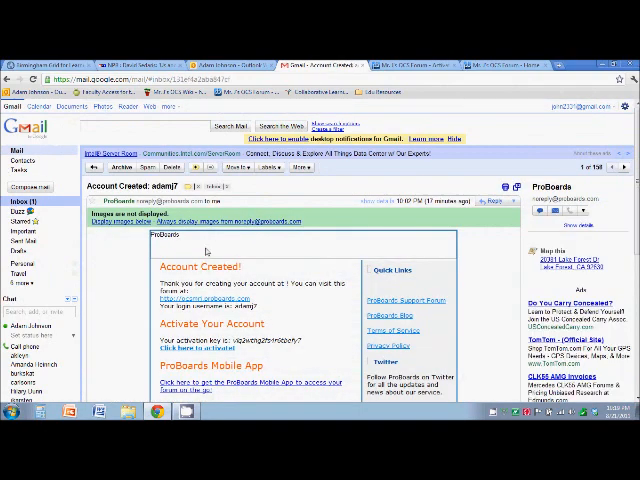
# Follow the activation link in the ProBoards Account Created email.
pyautogui.scroll(-3)
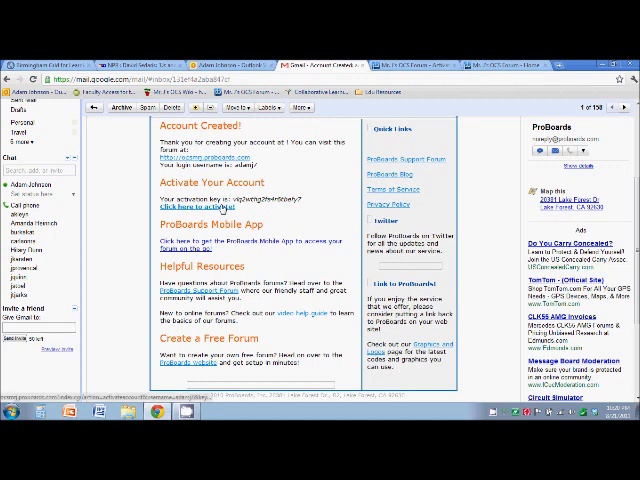
pyautogui.click(185, 208)
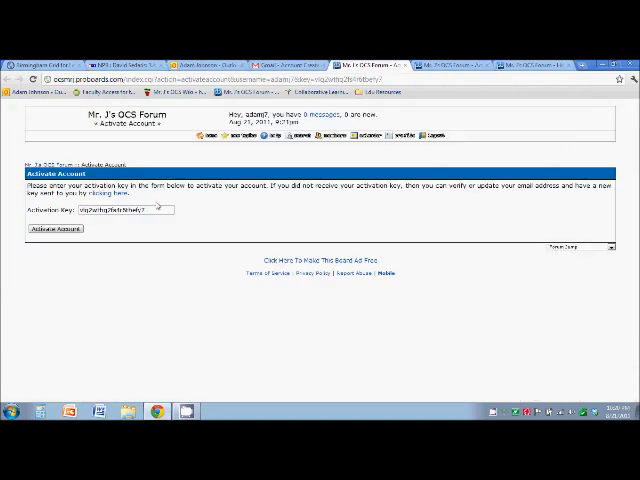
# Activate the ProBoards account with the key, then open the empty 1st Hour board.
pyautogui.click(55, 227)
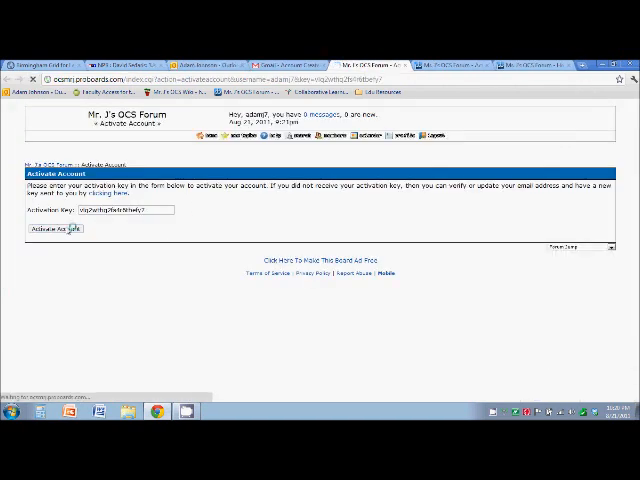
pyautogui.click(61, 229)
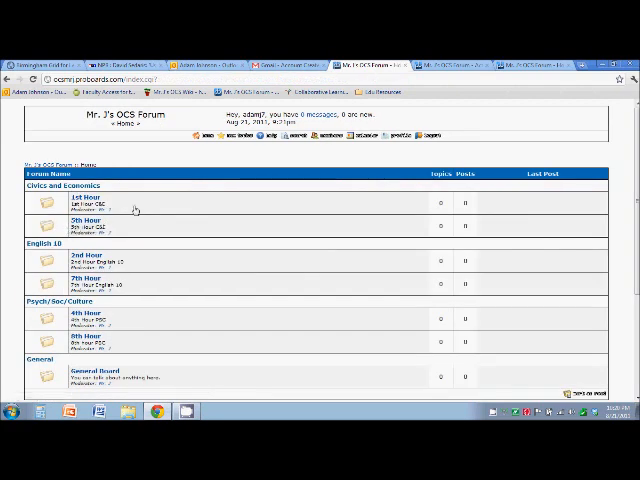
pyautogui.scroll(-3)
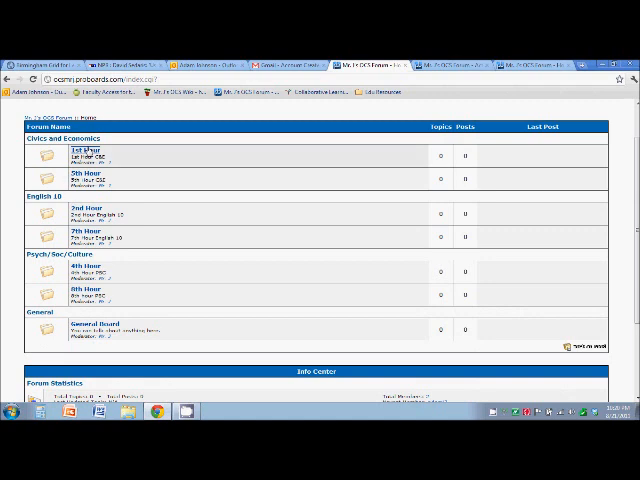
pyautogui.click(83, 151)
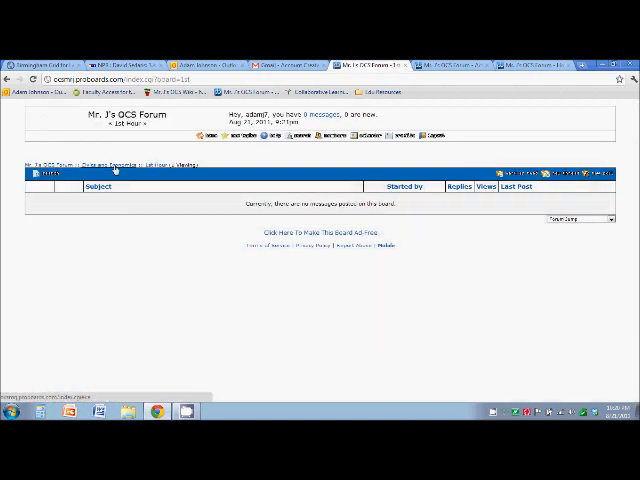
pyautogui.moveTo(112, 180)
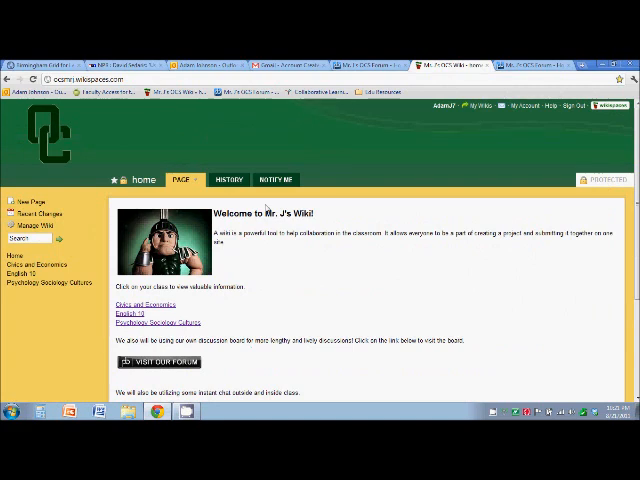
pyautogui.scroll(-3)
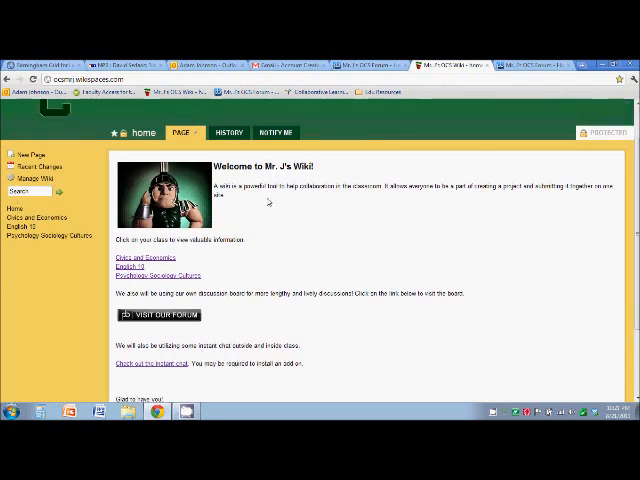